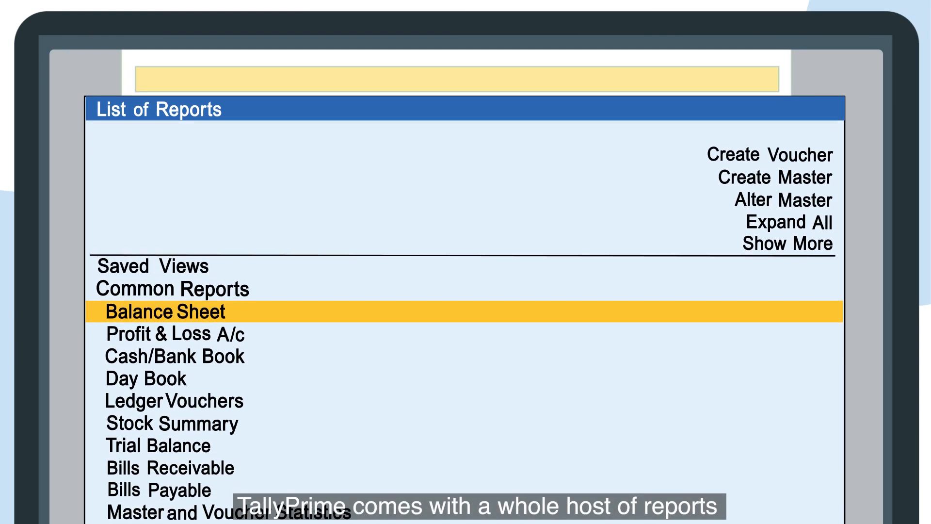
- Find Bills Receivable through Go To ('Bill') and set Ageing by Bill Date
scroll(down, 3)
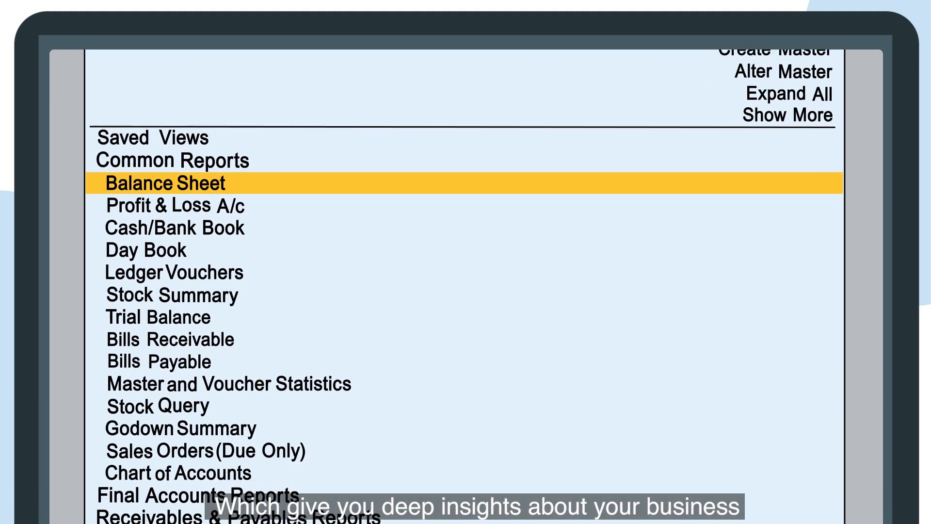
scroll(down, 3)
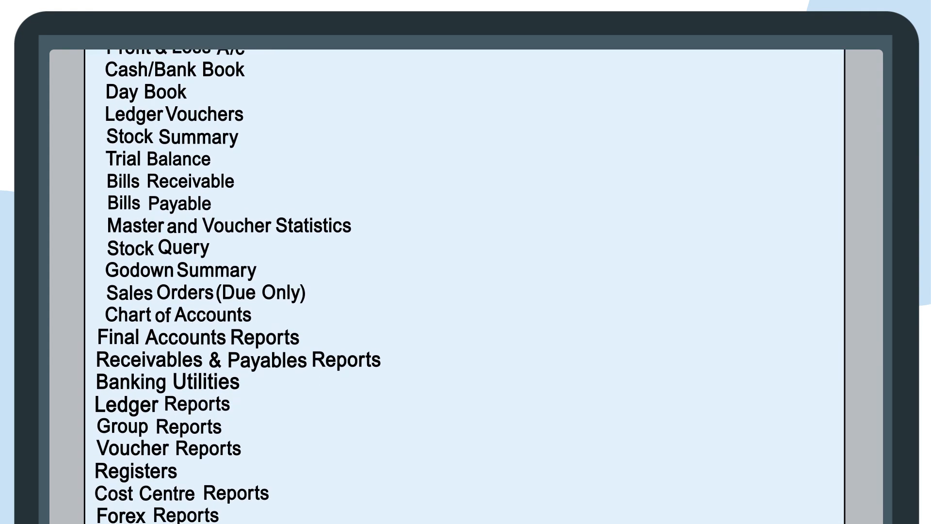
scroll(down, 3)
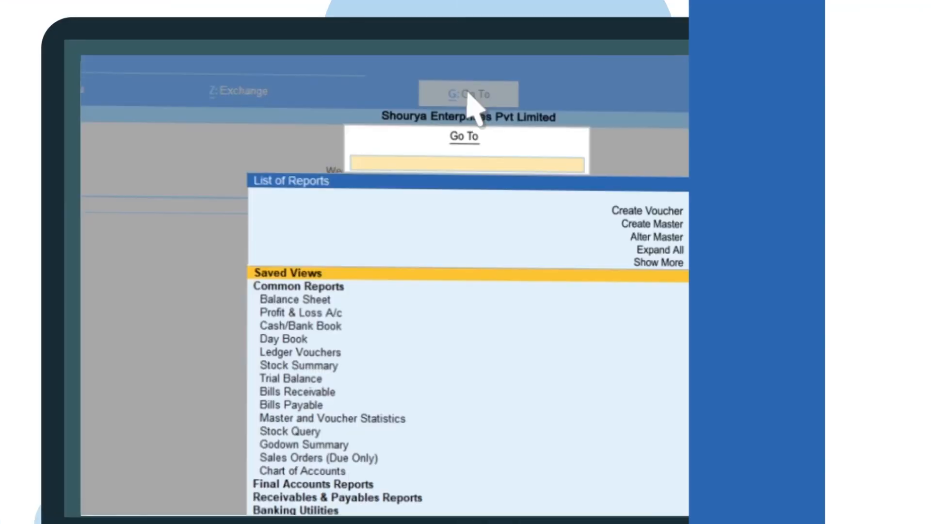
text(Bill)
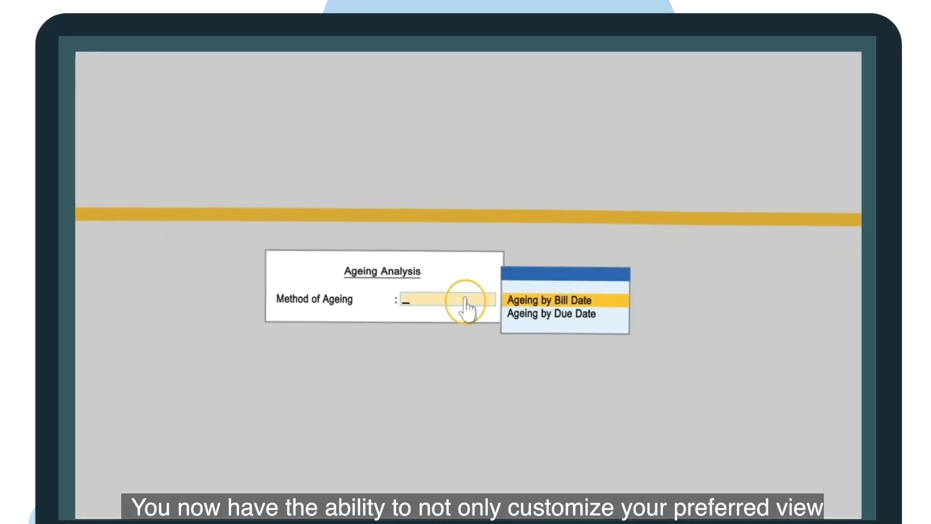
click(566, 299)
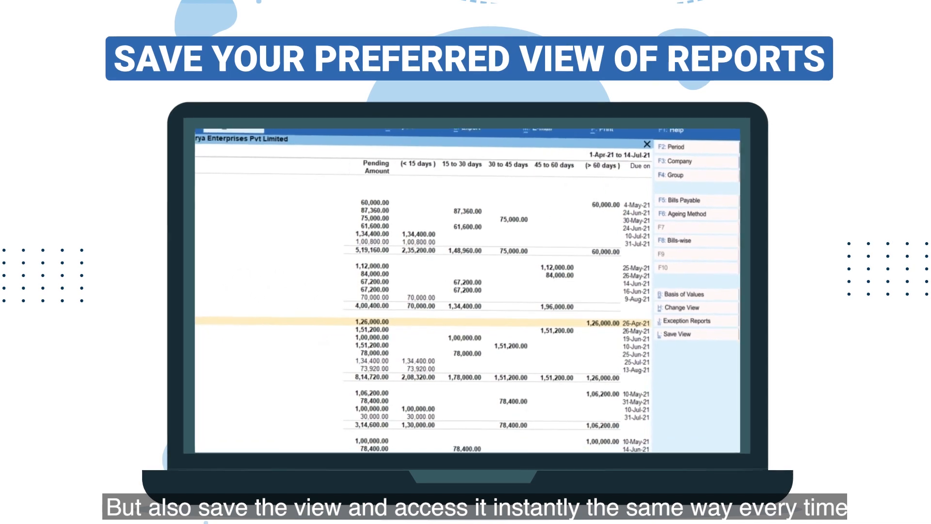
- Save the current ageing view under the name 'My Ledger-Wise Ageing' and accept
click(677, 333)
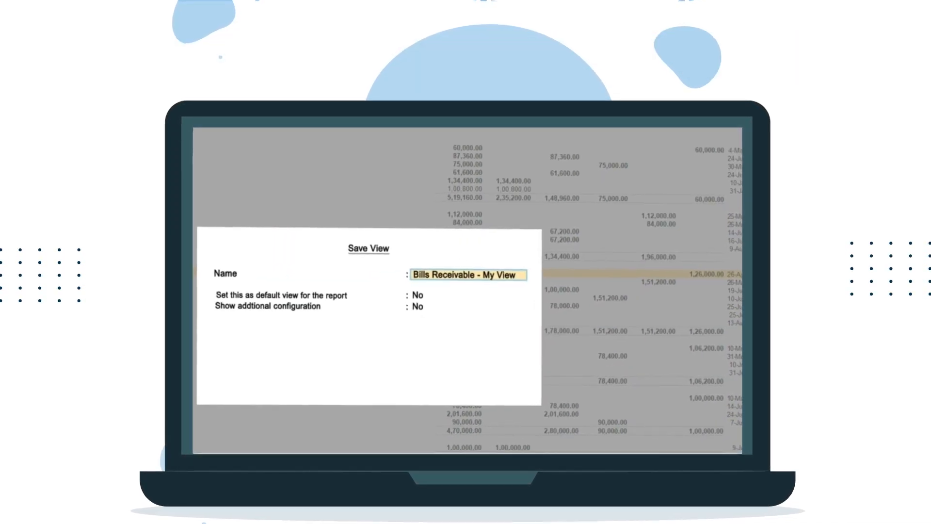
text(My Ledger-Wise Ageing)
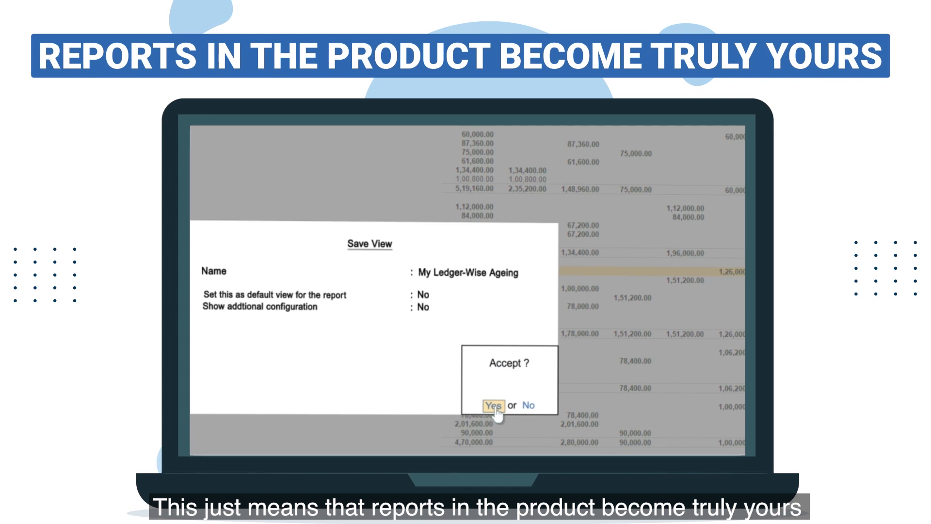
click(493, 406)
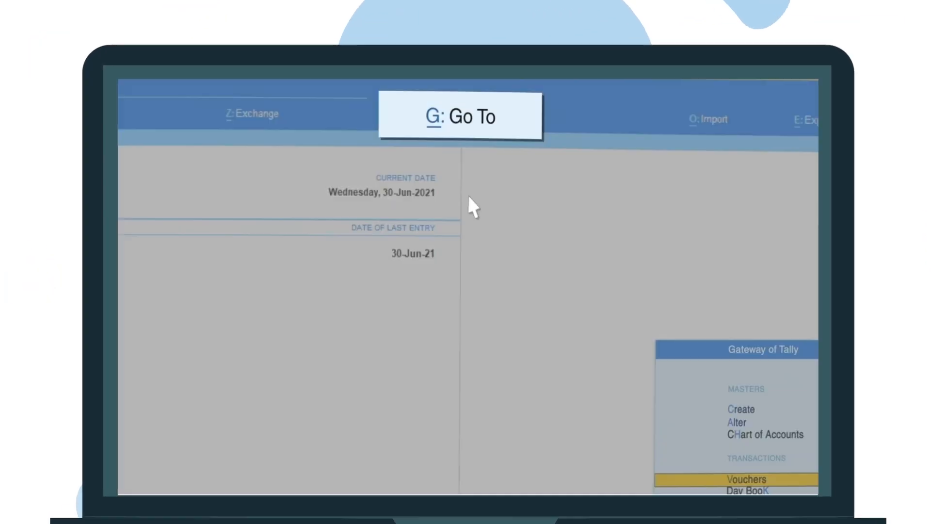
- Open the report via Go To and set the saved view as its default
click(461, 116)
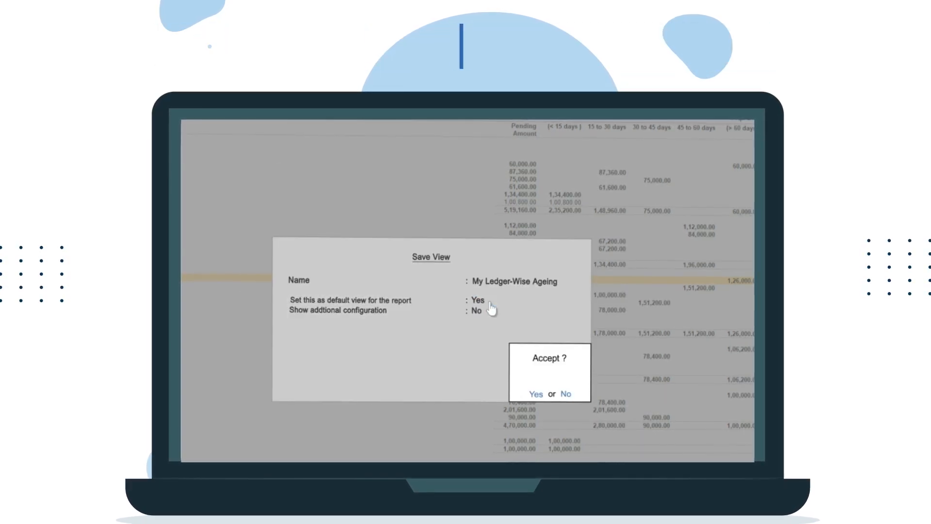
click(536, 394)
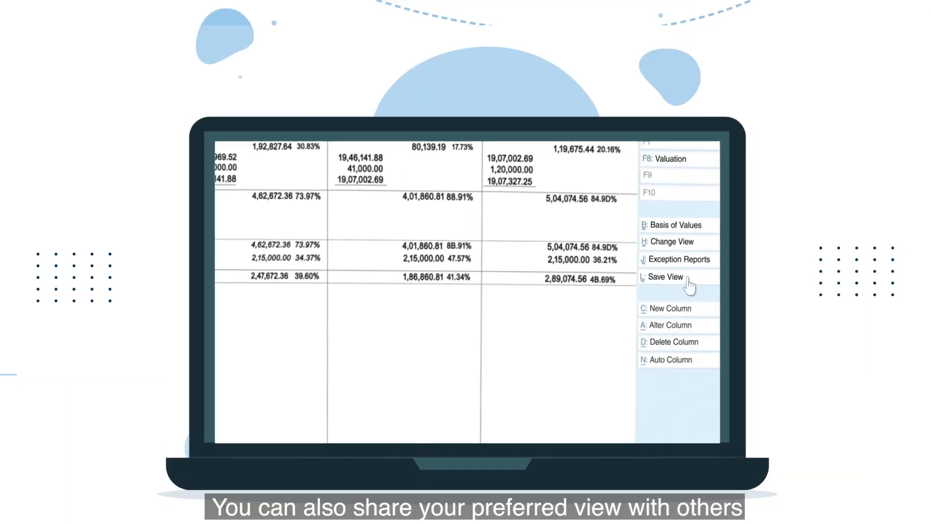
- Save the Profit & Loss view with additional configuration, applied to All Companies
click(666, 277)
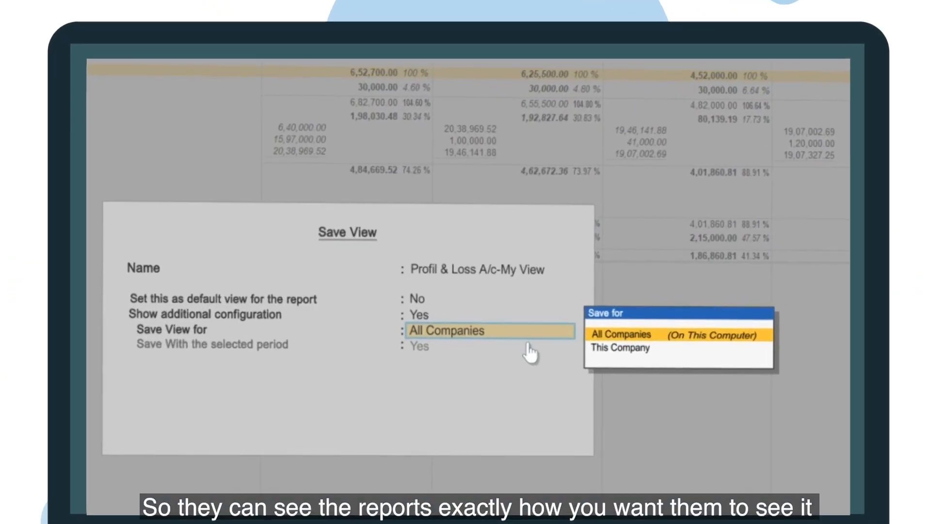
click(619, 348)
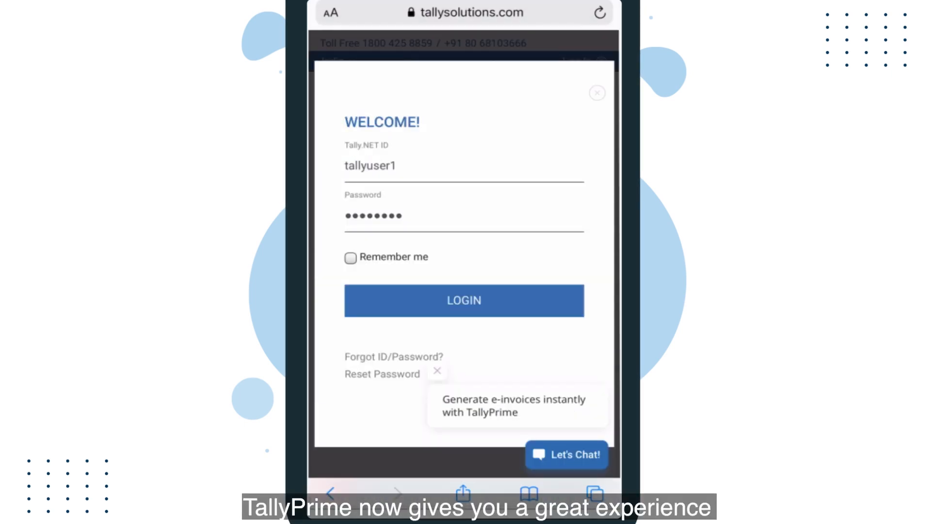
- Log in with the Tally.NET ID and password, then open Day Book under Common Reports
click(463, 300)
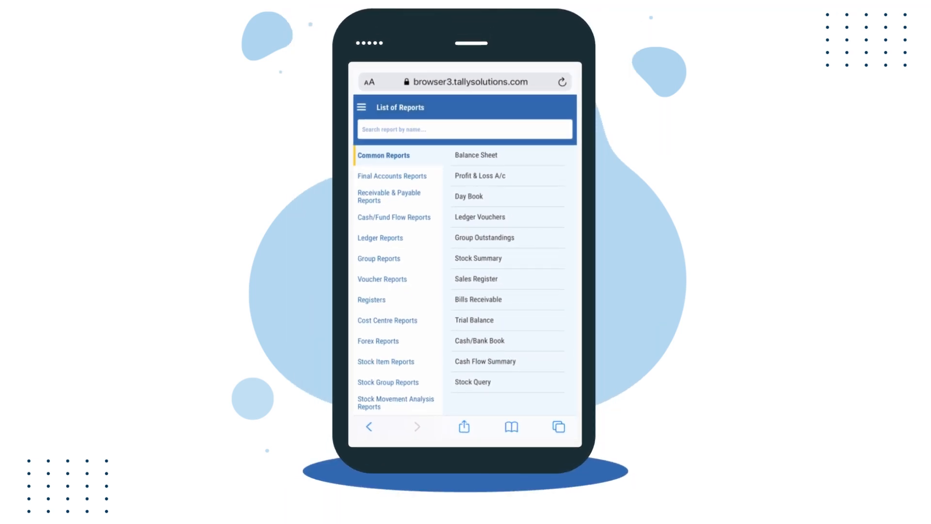
click(479, 176)
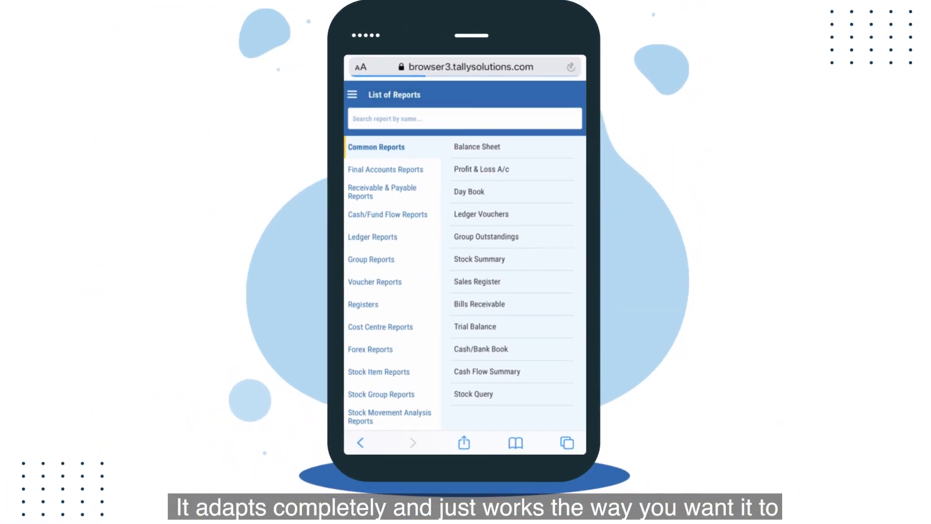
click(469, 191)
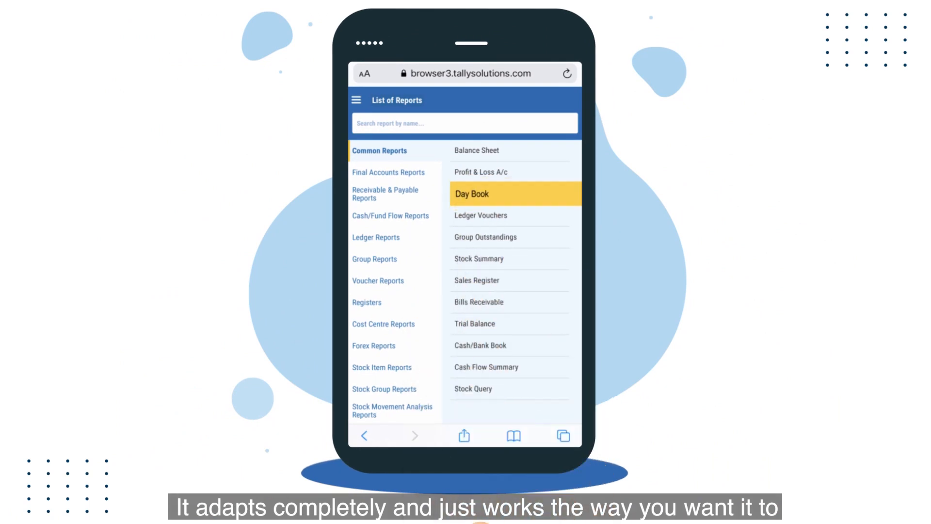
click(471, 194)
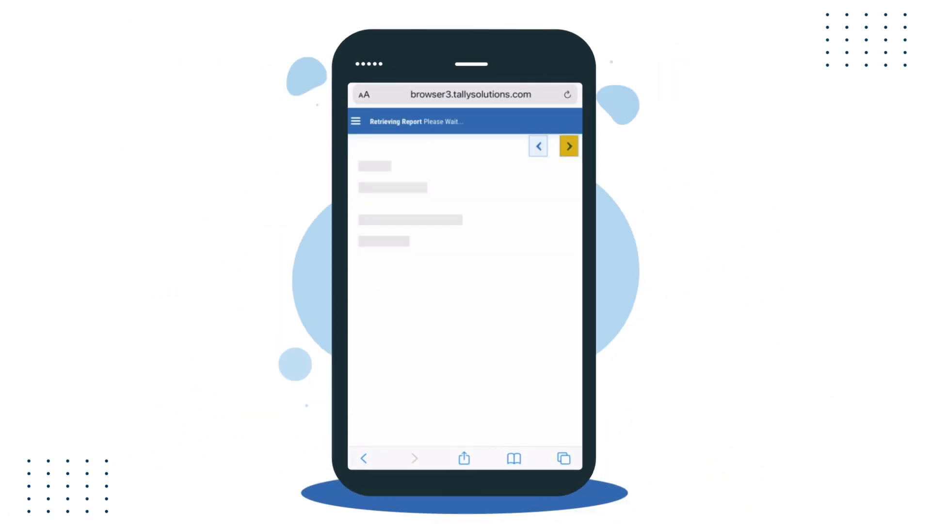